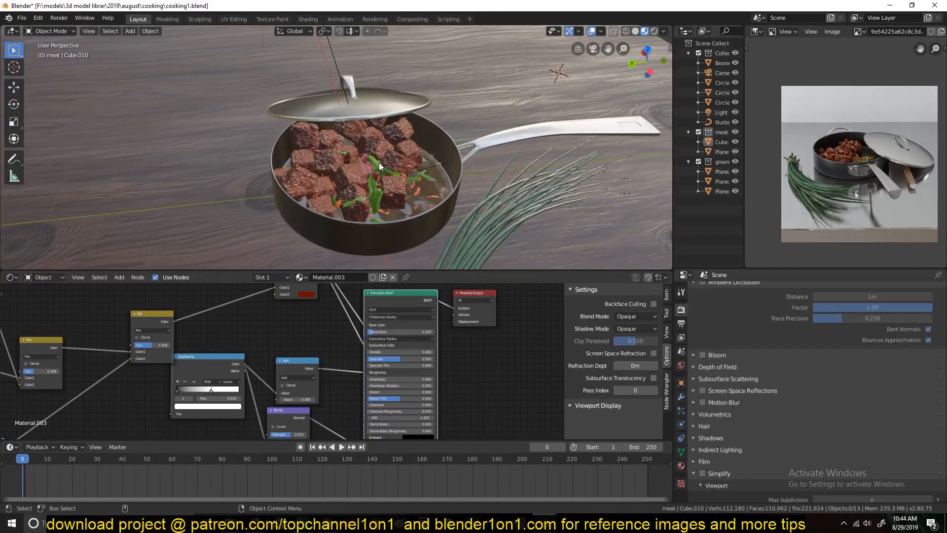
Add a plane above the frying pan and bend it into a zigzag strip in Edit Mode.
{"action": "left_click_drag", "start_coordinate": [363, 151], "coordinate": [371, 163]}
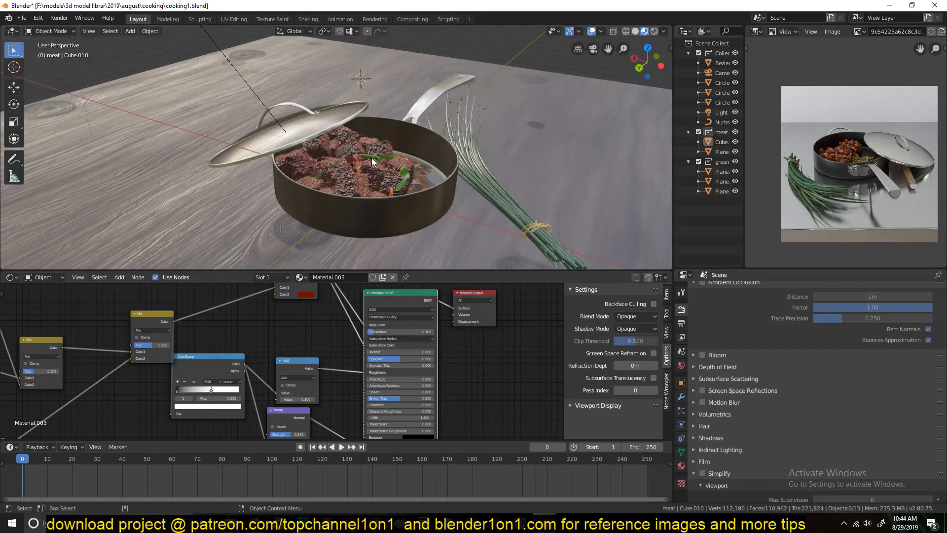
{"action": "left_click", "coordinate": [129, 31]}
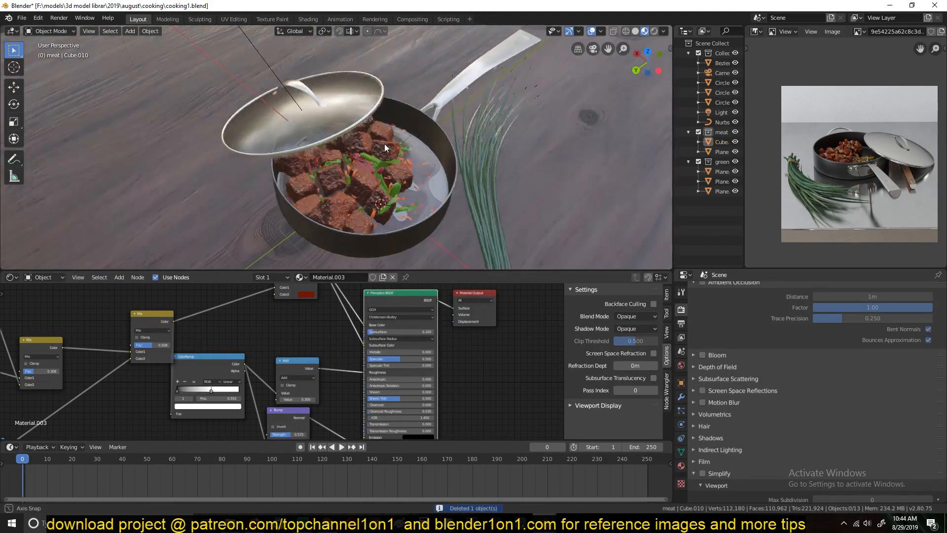
{"action": "left_click", "coordinate": [130, 31]}
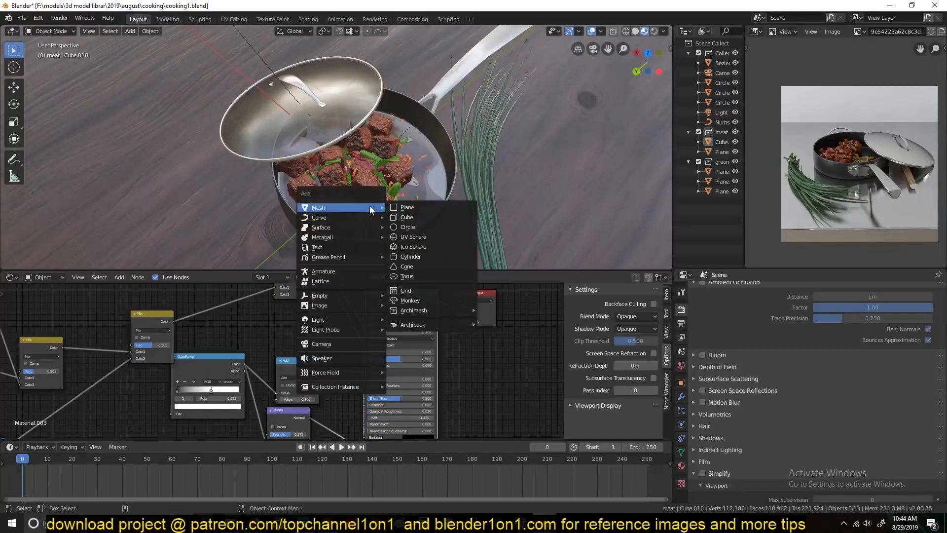
{"action": "left_click", "coordinate": [406, 207]}
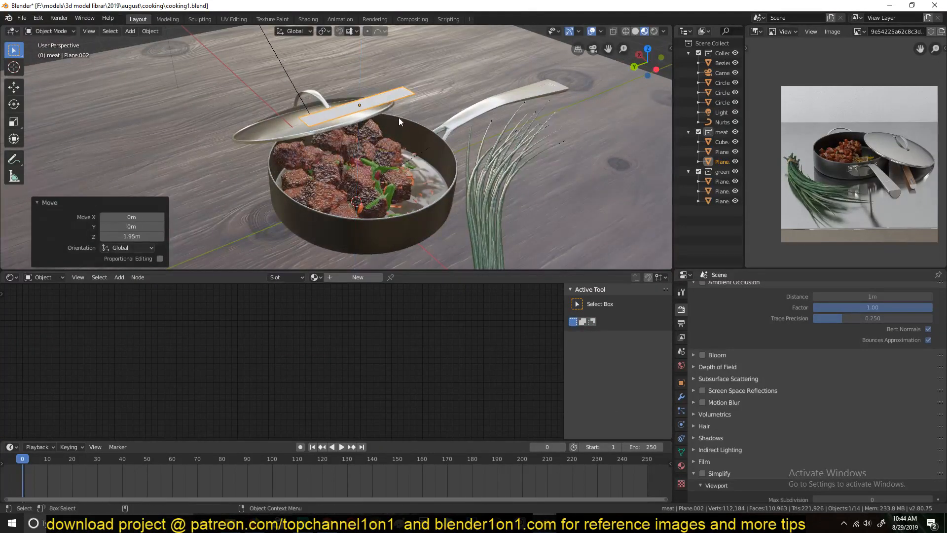
{"action": "key", "text": "Tab"}
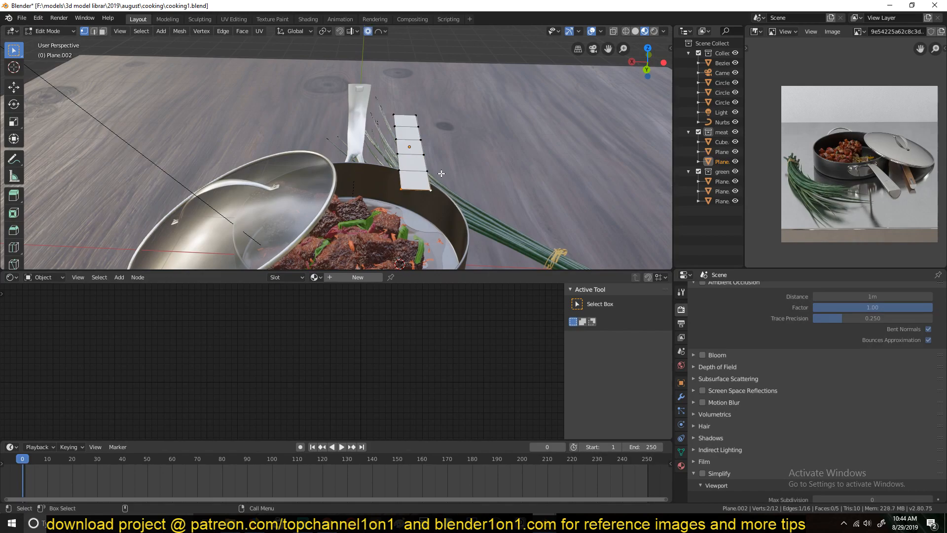
{"action": "key", "text": "r"}
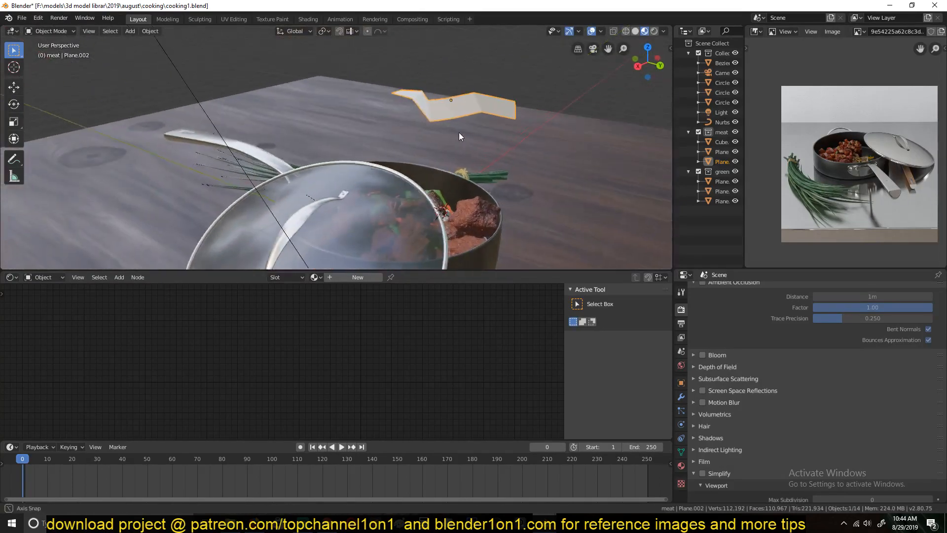
Assign the 'greens' material to the leaf plane and enable Collision on meat Cube.010.
{"action": "left_click", "coordinate": [314, 277]}
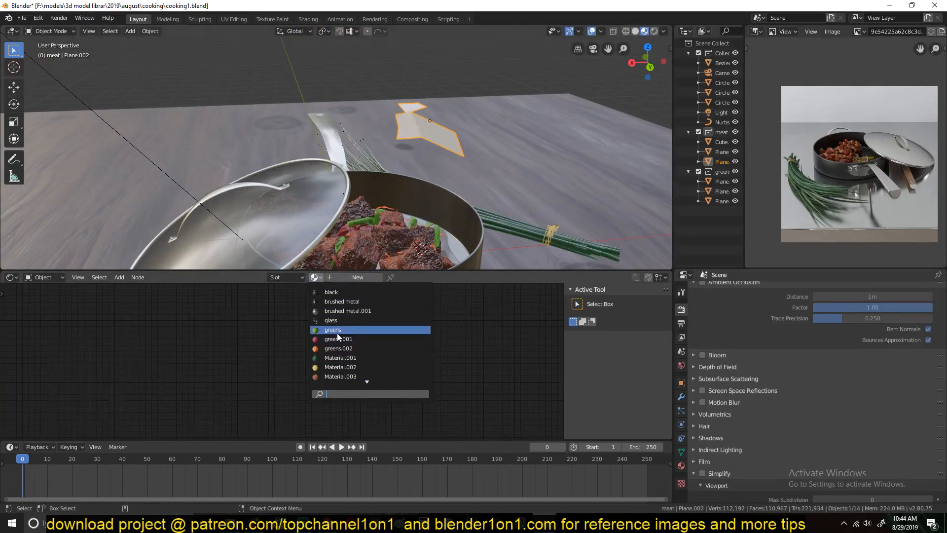
{"action": "left_click", "coordinate": [332, 329]}
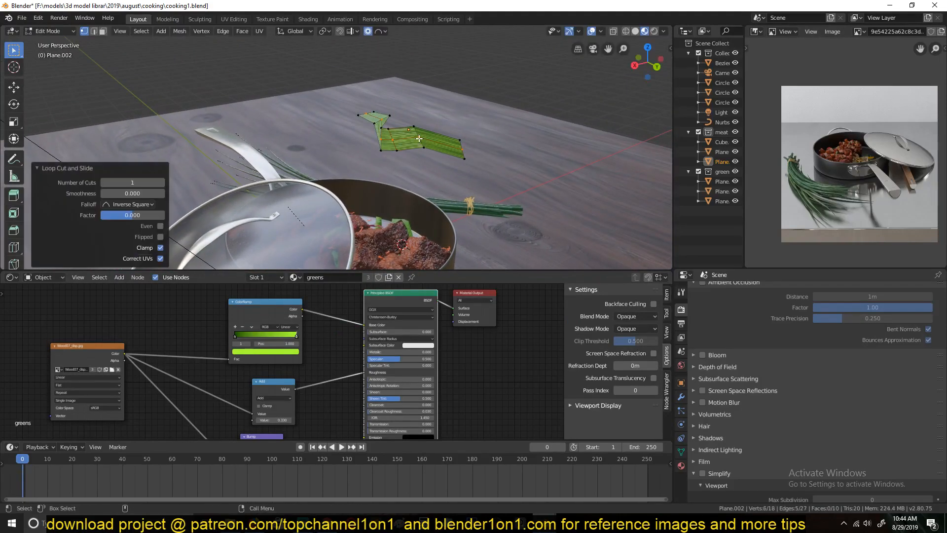
{"action": "key", "text": "s"}
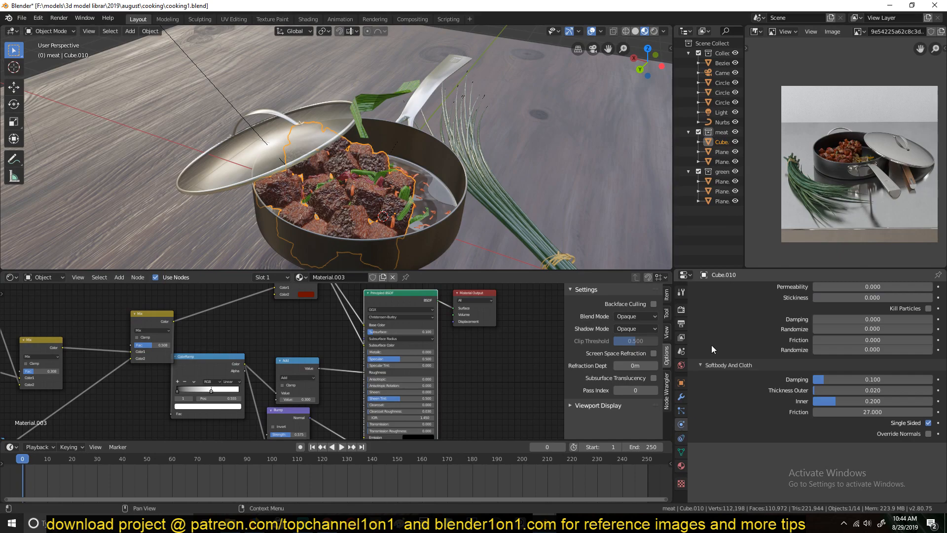
{"action": "left_click", "coordinate": [757, 312]}
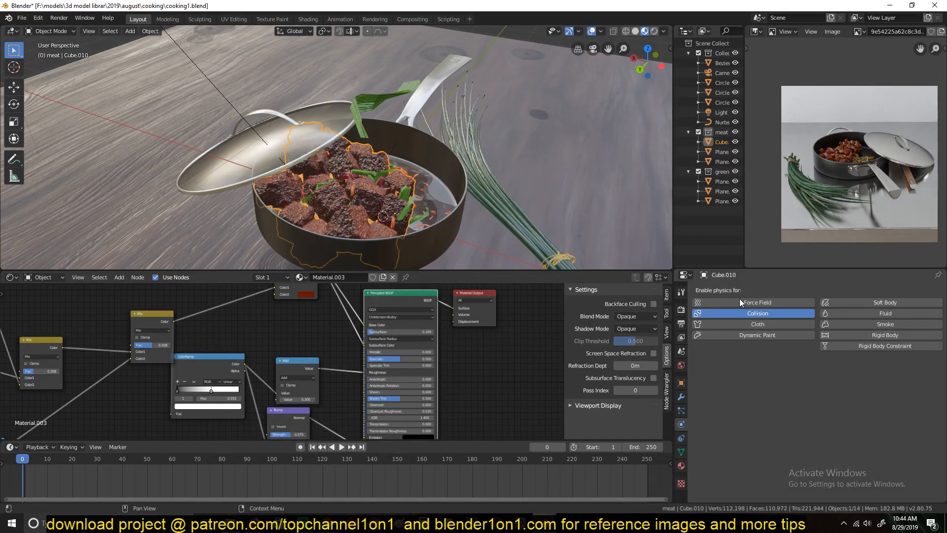
{"action": "left_click", "coordinate": [758, 313]}
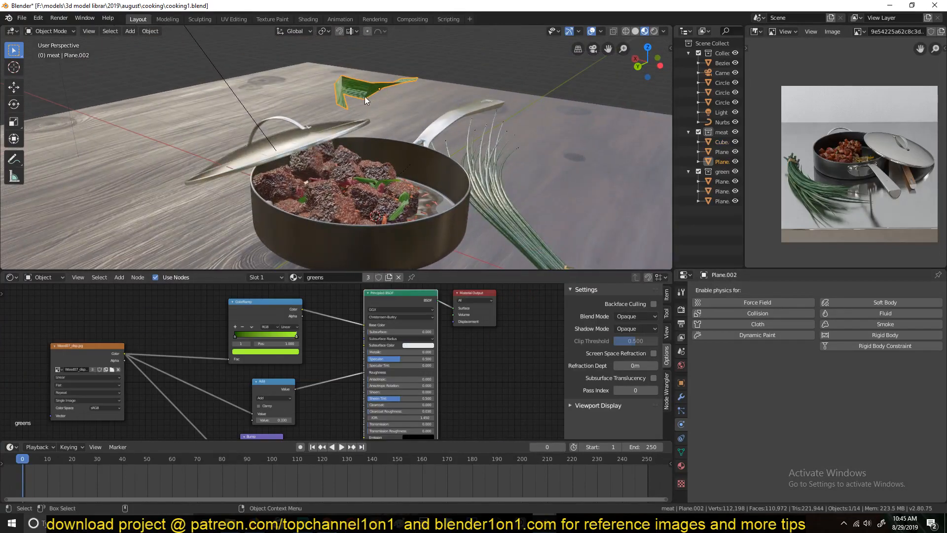
Enable cloth physics on the leaf plane and run the simulation over the meat cubes.
{"action": "left_click", "coordinate": [758, 324]}
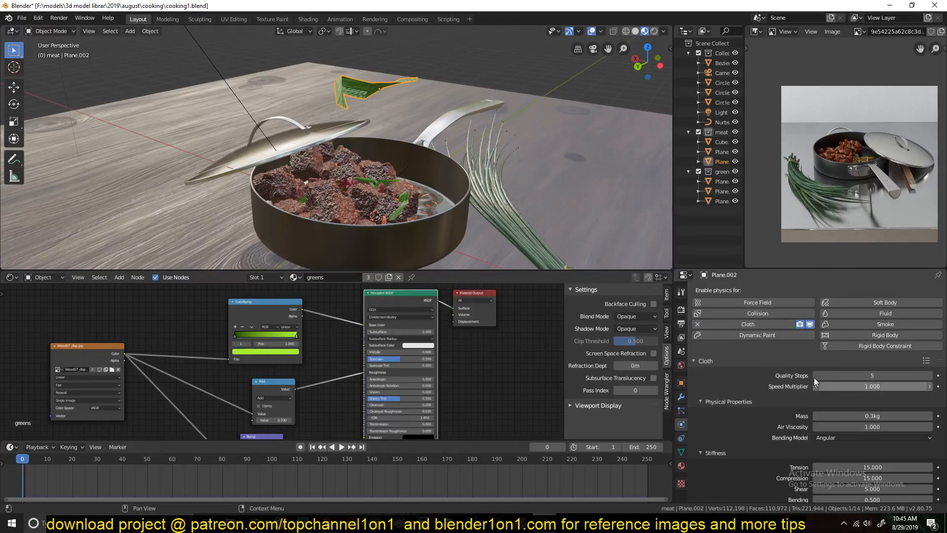
{"action": "left_click", "coordinate": [342, 446]}
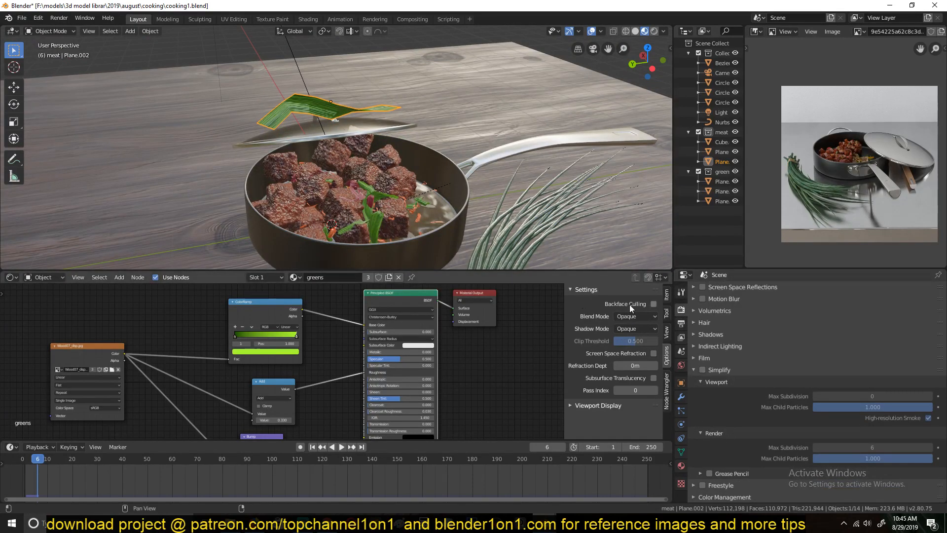
{"action": "left_click", "coordinate": [326, 215]}
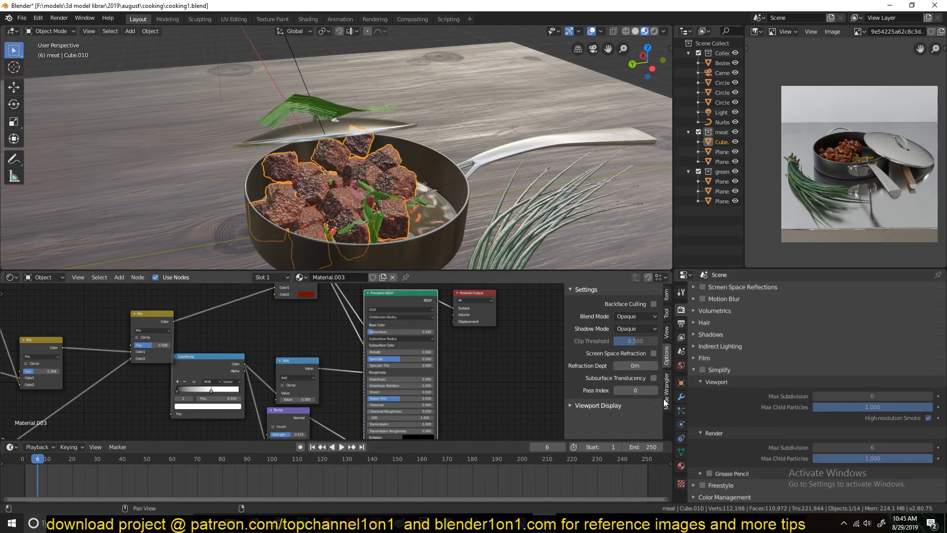
Turn on scene Simplify and stop playback at frame 6 with the leaf draped.
{"action": "left_click", "coordinate": [681, 396]}
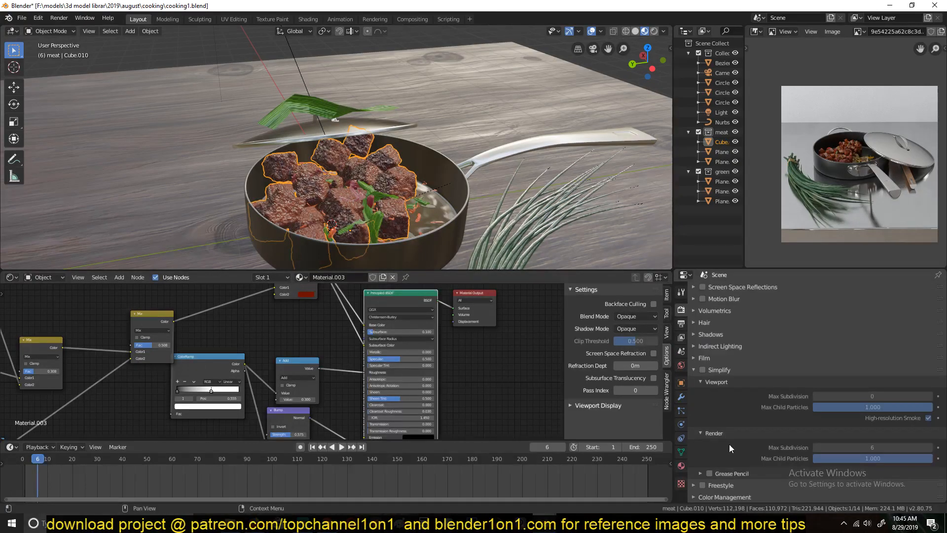
{"action": "left_click", "coordinate": [872, 396]}
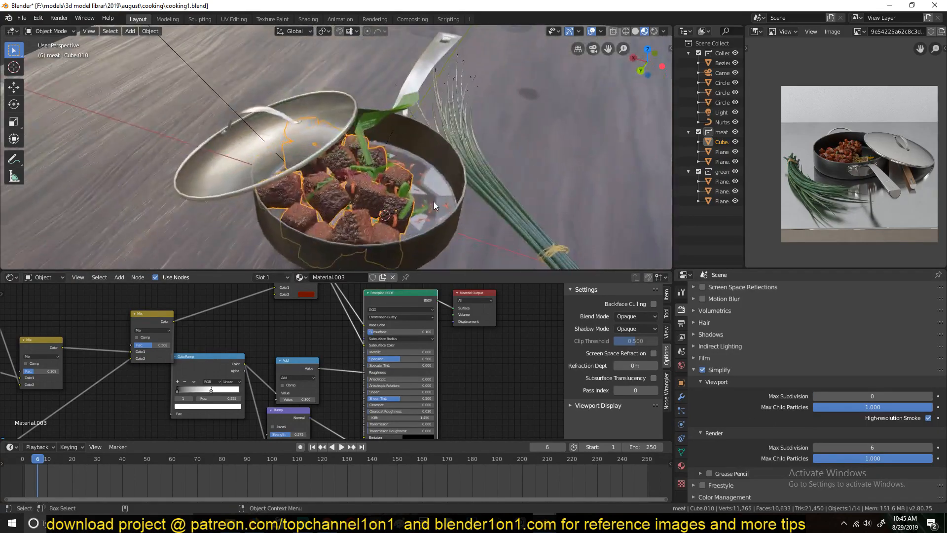
{"action": "key", "text": "s"}
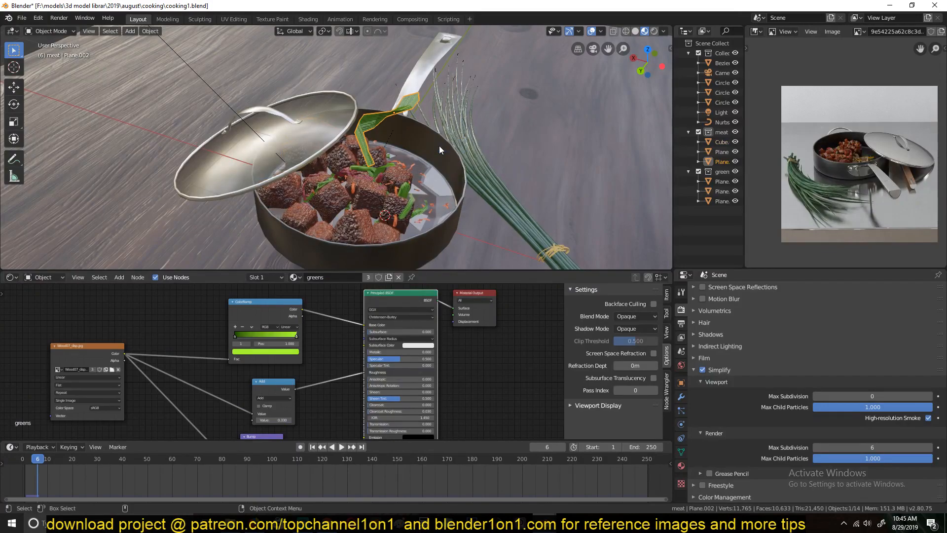
{"action": "key", "text": "s"}
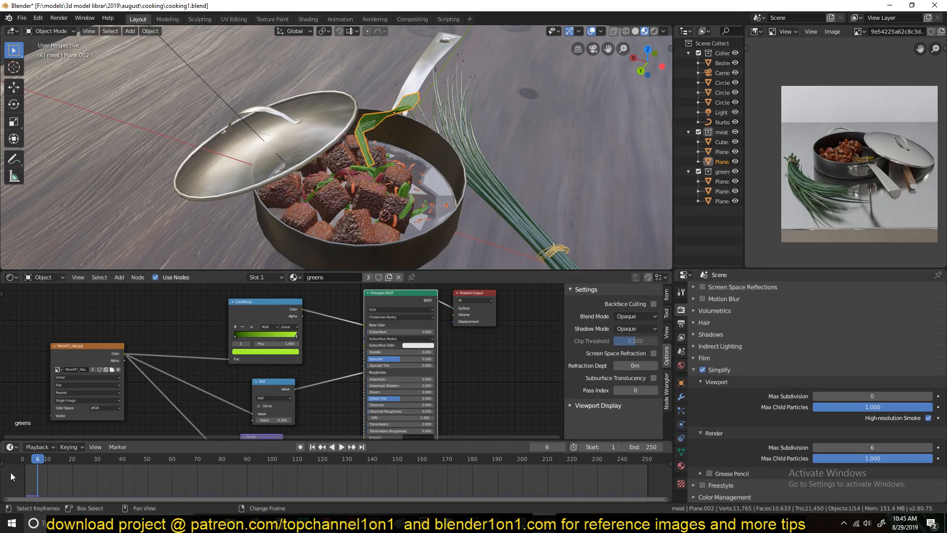
Return to the first frame and scale the leaf down to 0.516.
{"action": "left_click", "coordinate": [342, 446]}
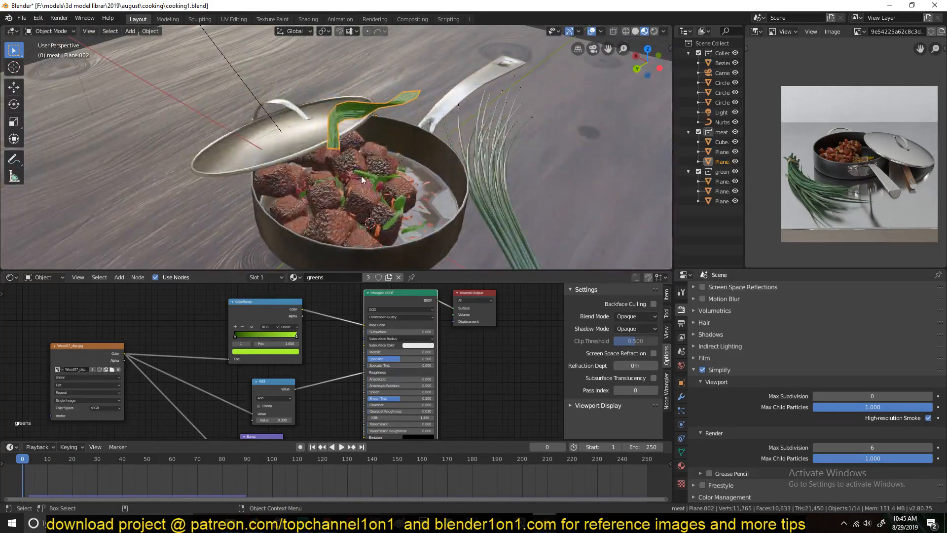
{"action": "key", "text": "s"}
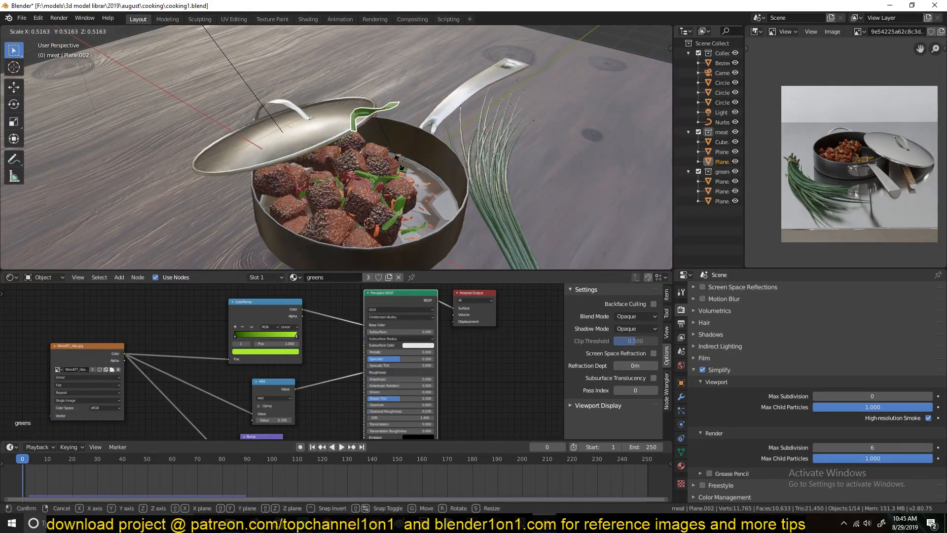
{"action": "left_click", "coordinate": [342, 447]}
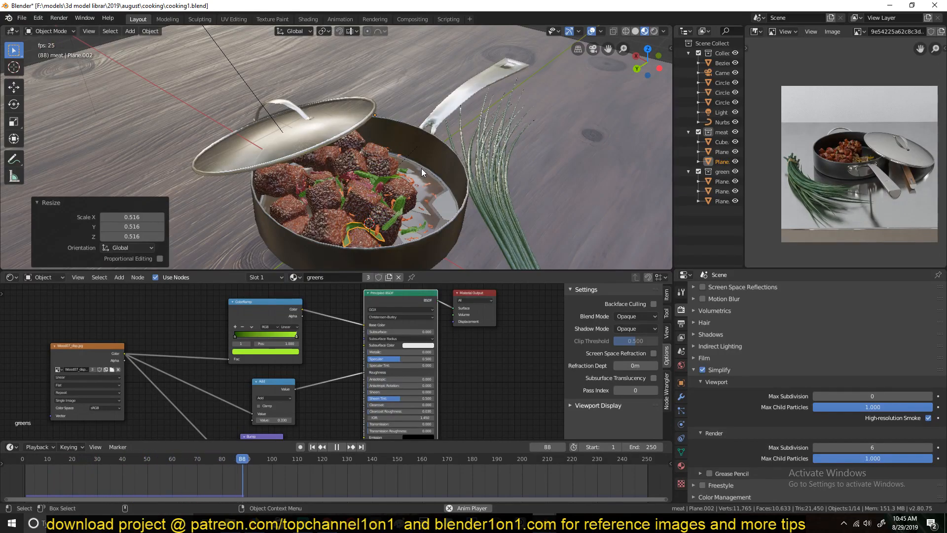
{"action": "key", "text": "Tab"}
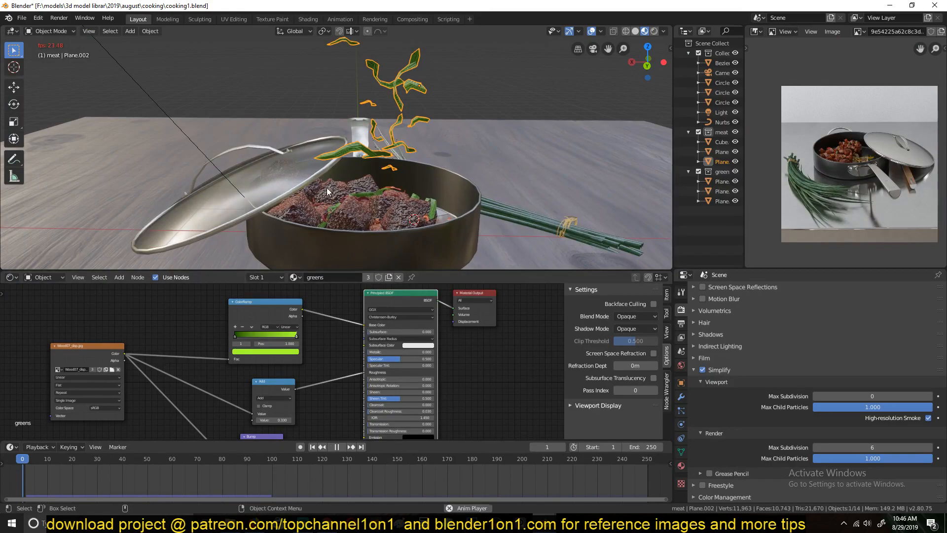
Scatter leaf copies above the pan and play them falling onto the meat.
{"action": "left_click", "coordinate": [142, 457]}
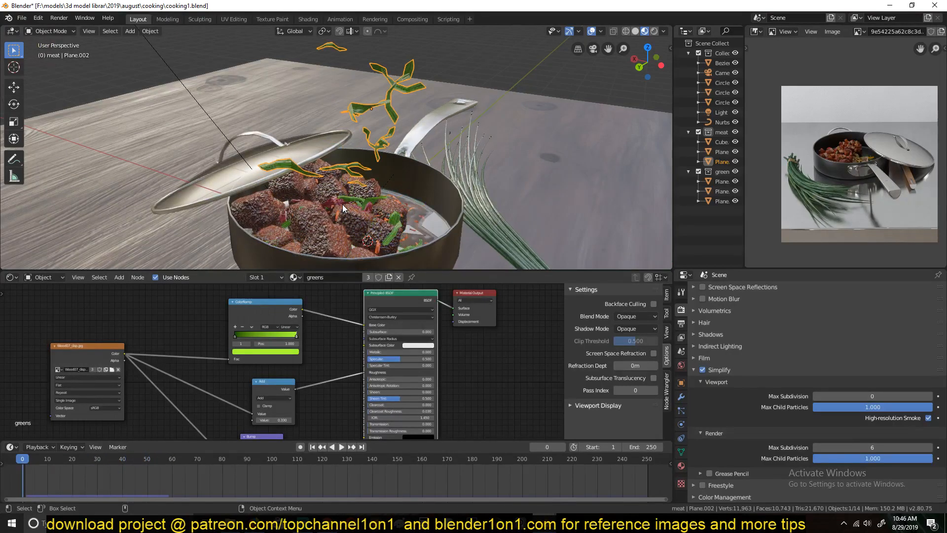
{"action": "left_click_drag", "start_coordinate": [342, 208], "coordinate": [290, 202]}
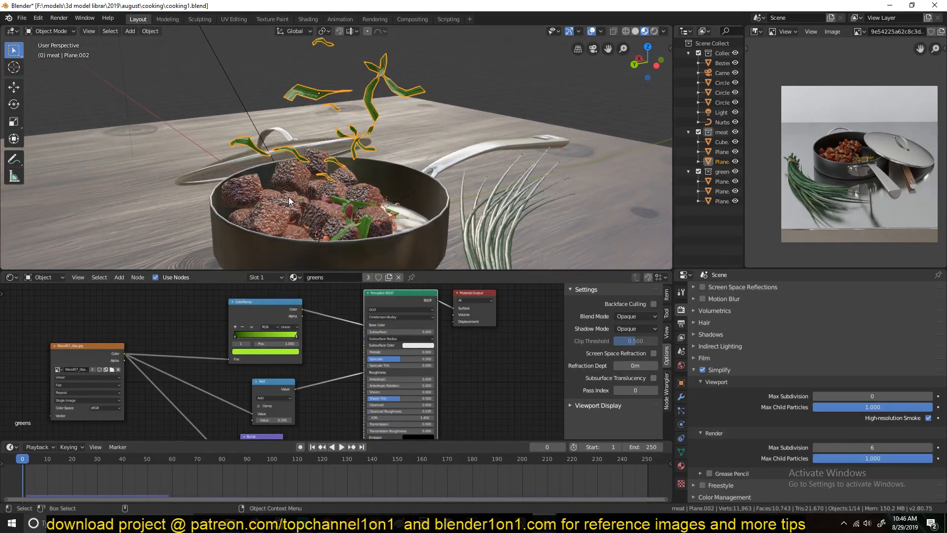
{"action": "left_click", "coordinate": [62, 459]}
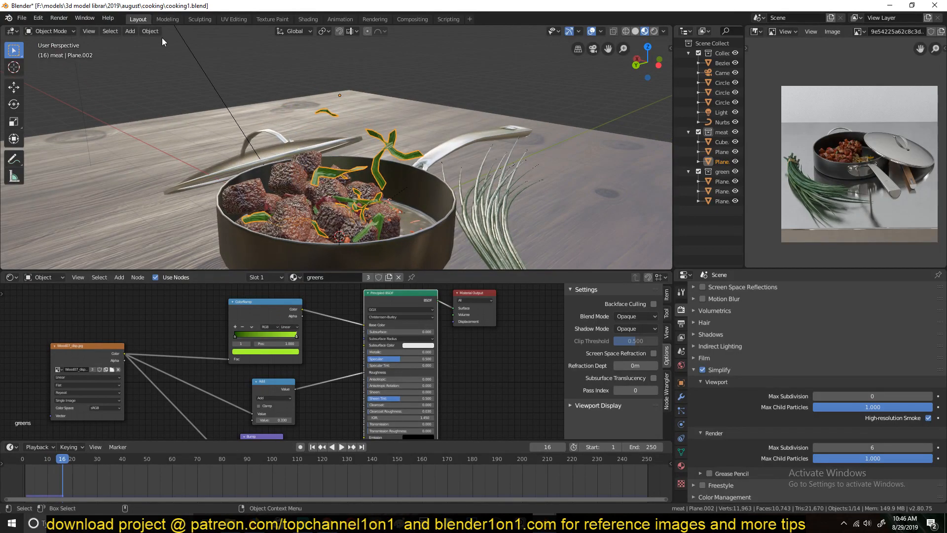
Apply the leaf's Cloth modifier to freeze its draped shape over the meat.
{"action": "left_click", "coordinate": [150, 31]}
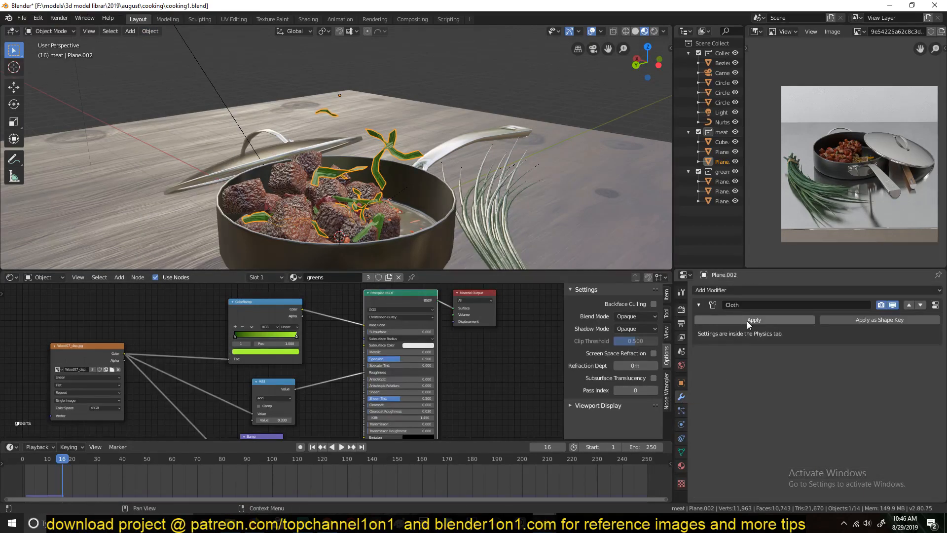
{"action": "left_click", "coordinate": [754, 320]}
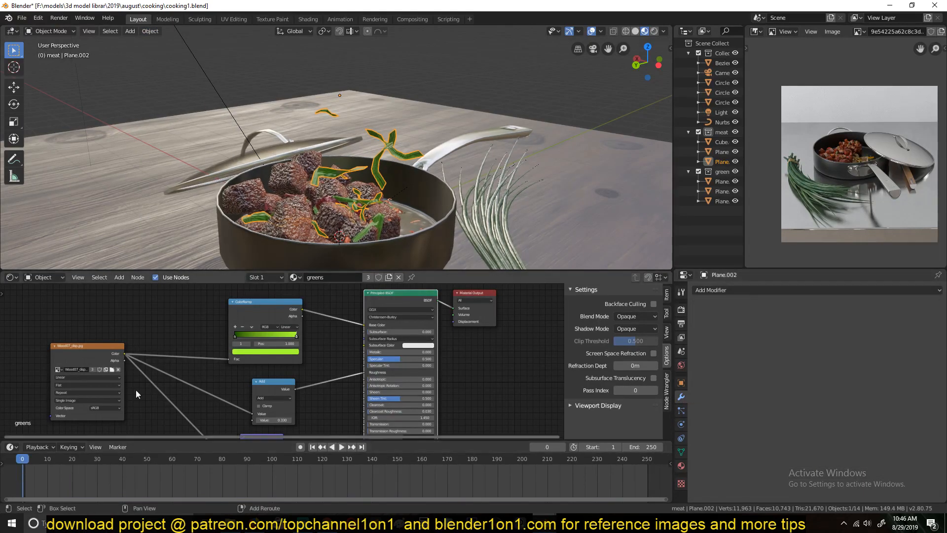
{"action": "left_click", "coordinate": [681, 409]}
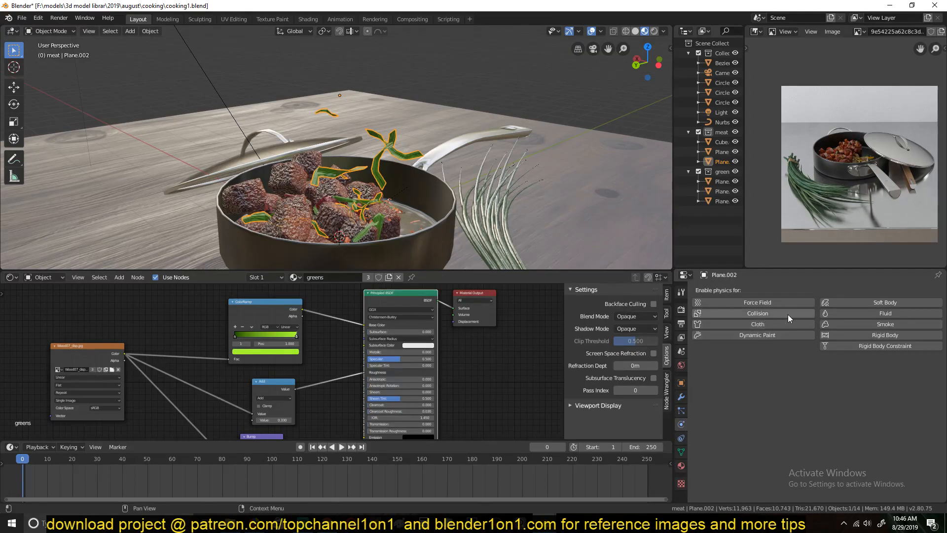
{"action": "left_click", "coordinate": [748, 323]}
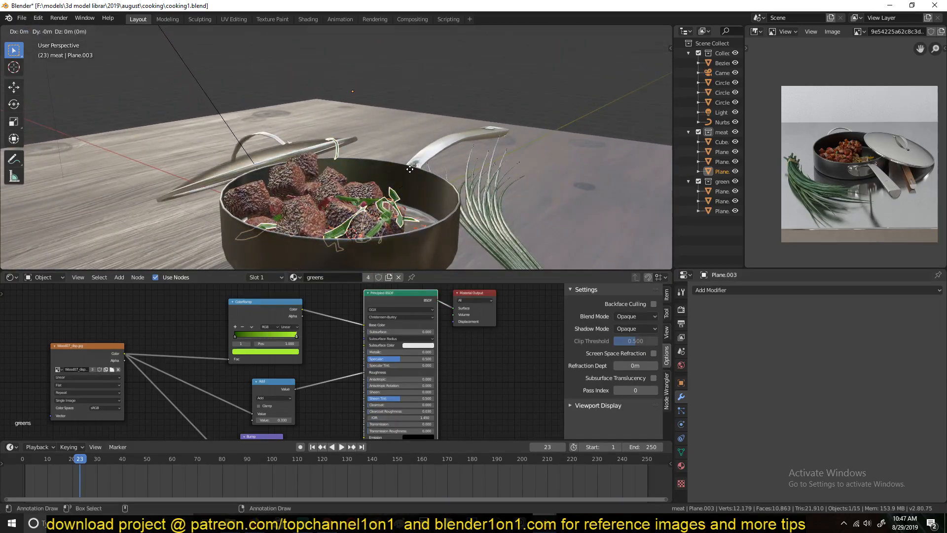
Duplicate the leaves into Plane.003 with cloth physics and a hue-shifted greens.001 material.
{"action": "key", "text": "shift+d"}
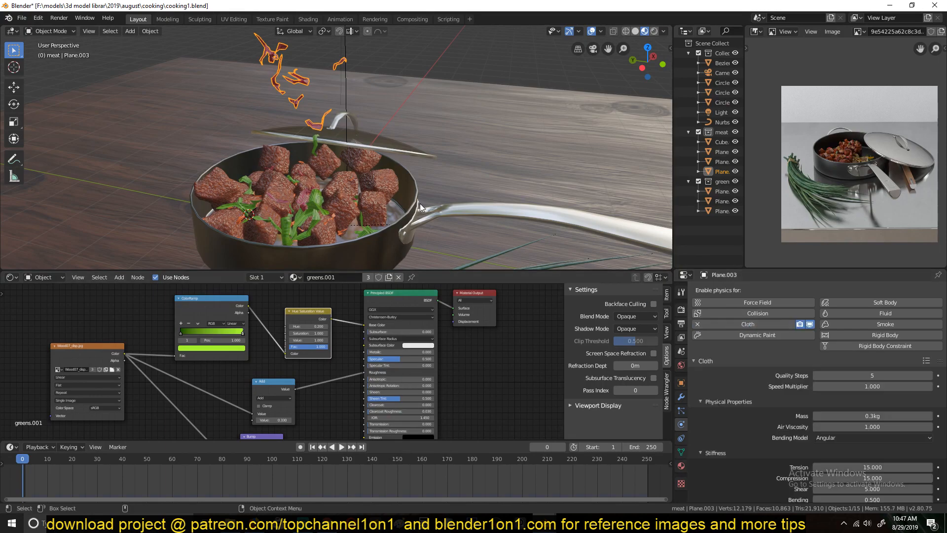
{"action": "left_click", "coordinate": [342, 446]}
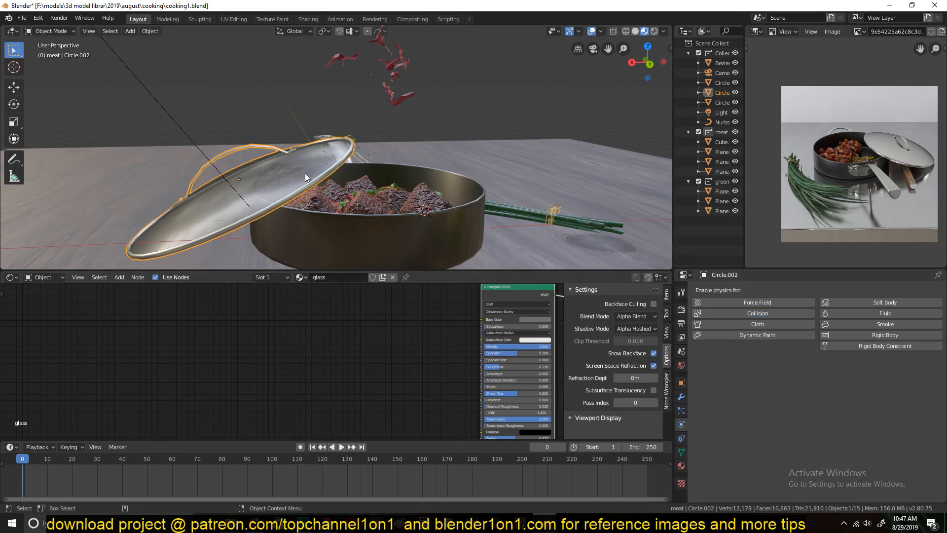
Orbit the view and replay the reddish leaves dropping onto the meat.
{"action": "left_click_drag", "start_coordinate": [307, 175], "coordinate": [378, 95]}
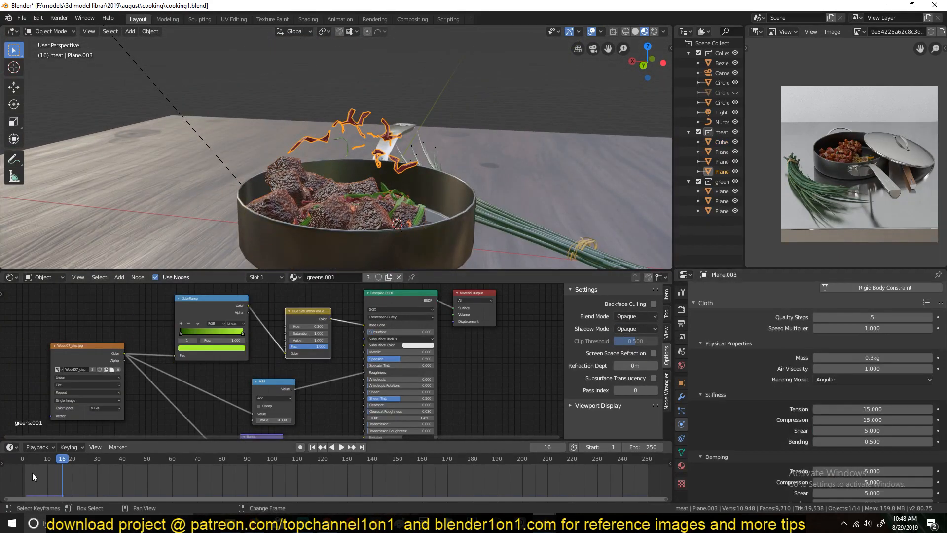
{"action": "left_click", "coordinate": [342, 447]}
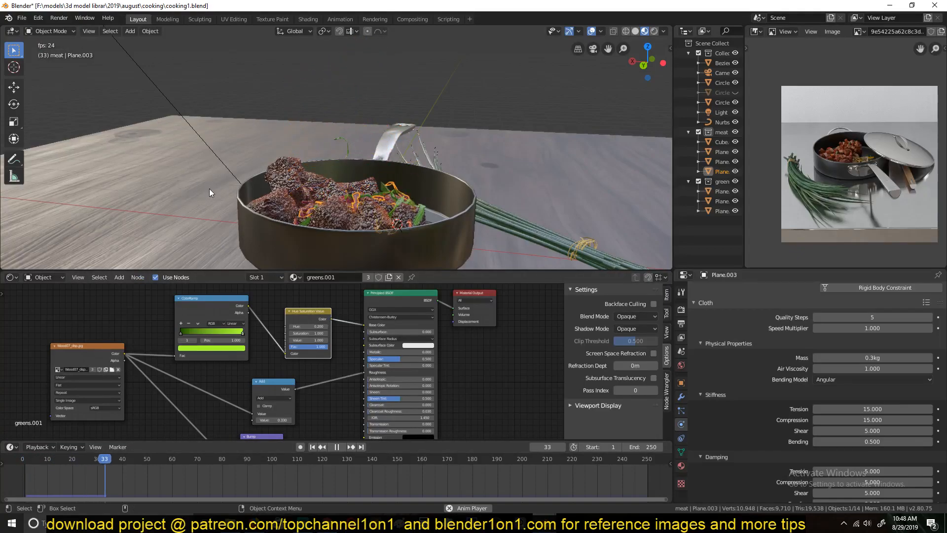